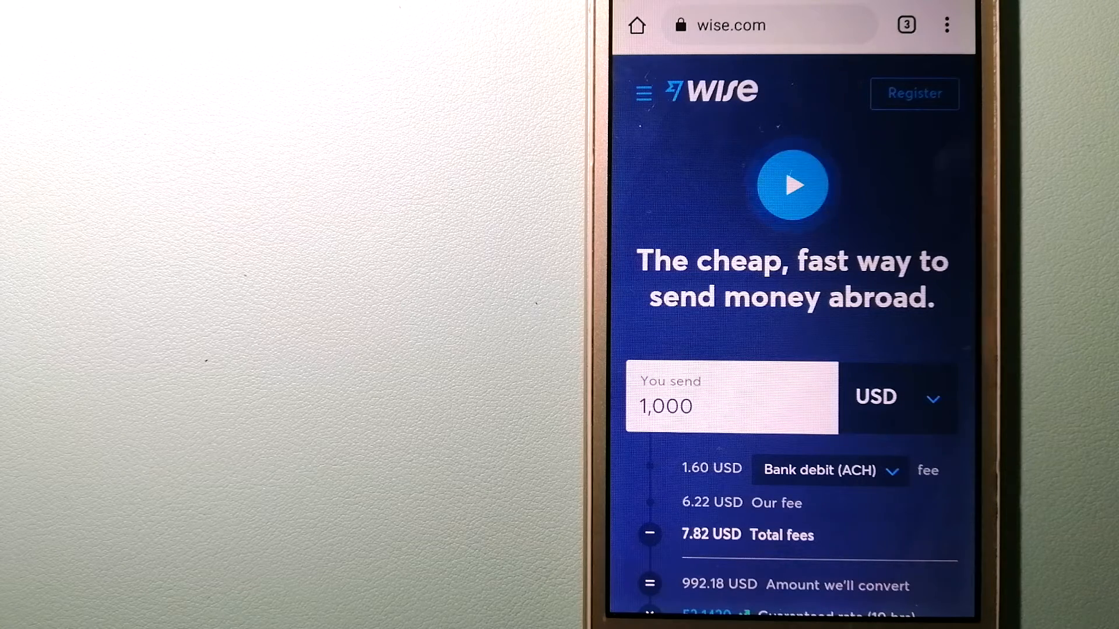
Step: Show the tab overview with the Wise, CurrencyFair and XE tabs side by side
{"action": "left_click", "coordinate": [907, 24]}
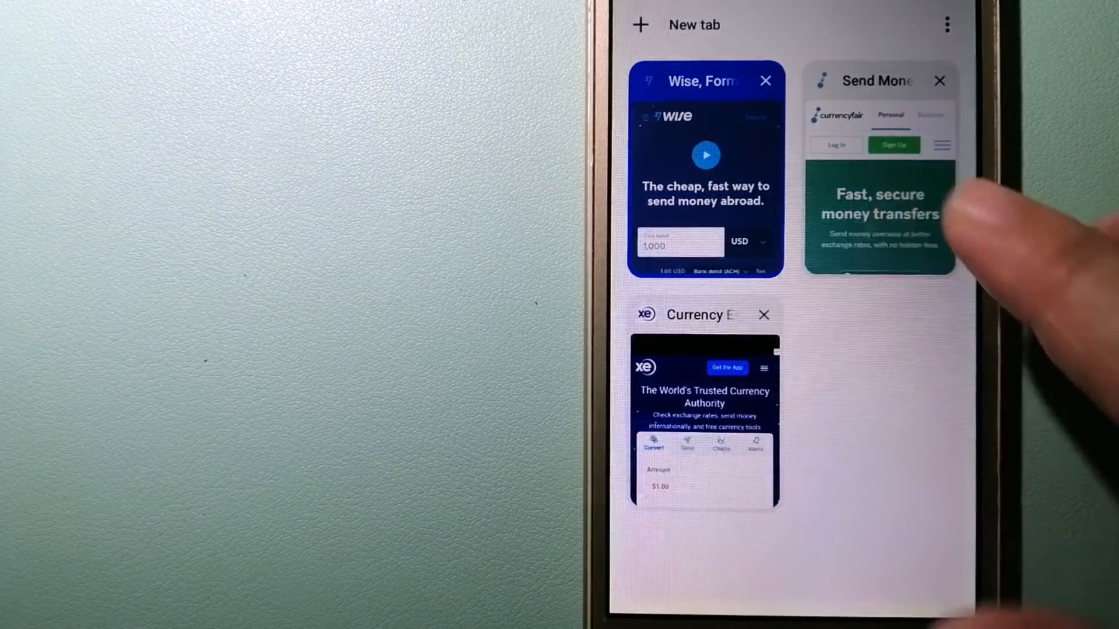